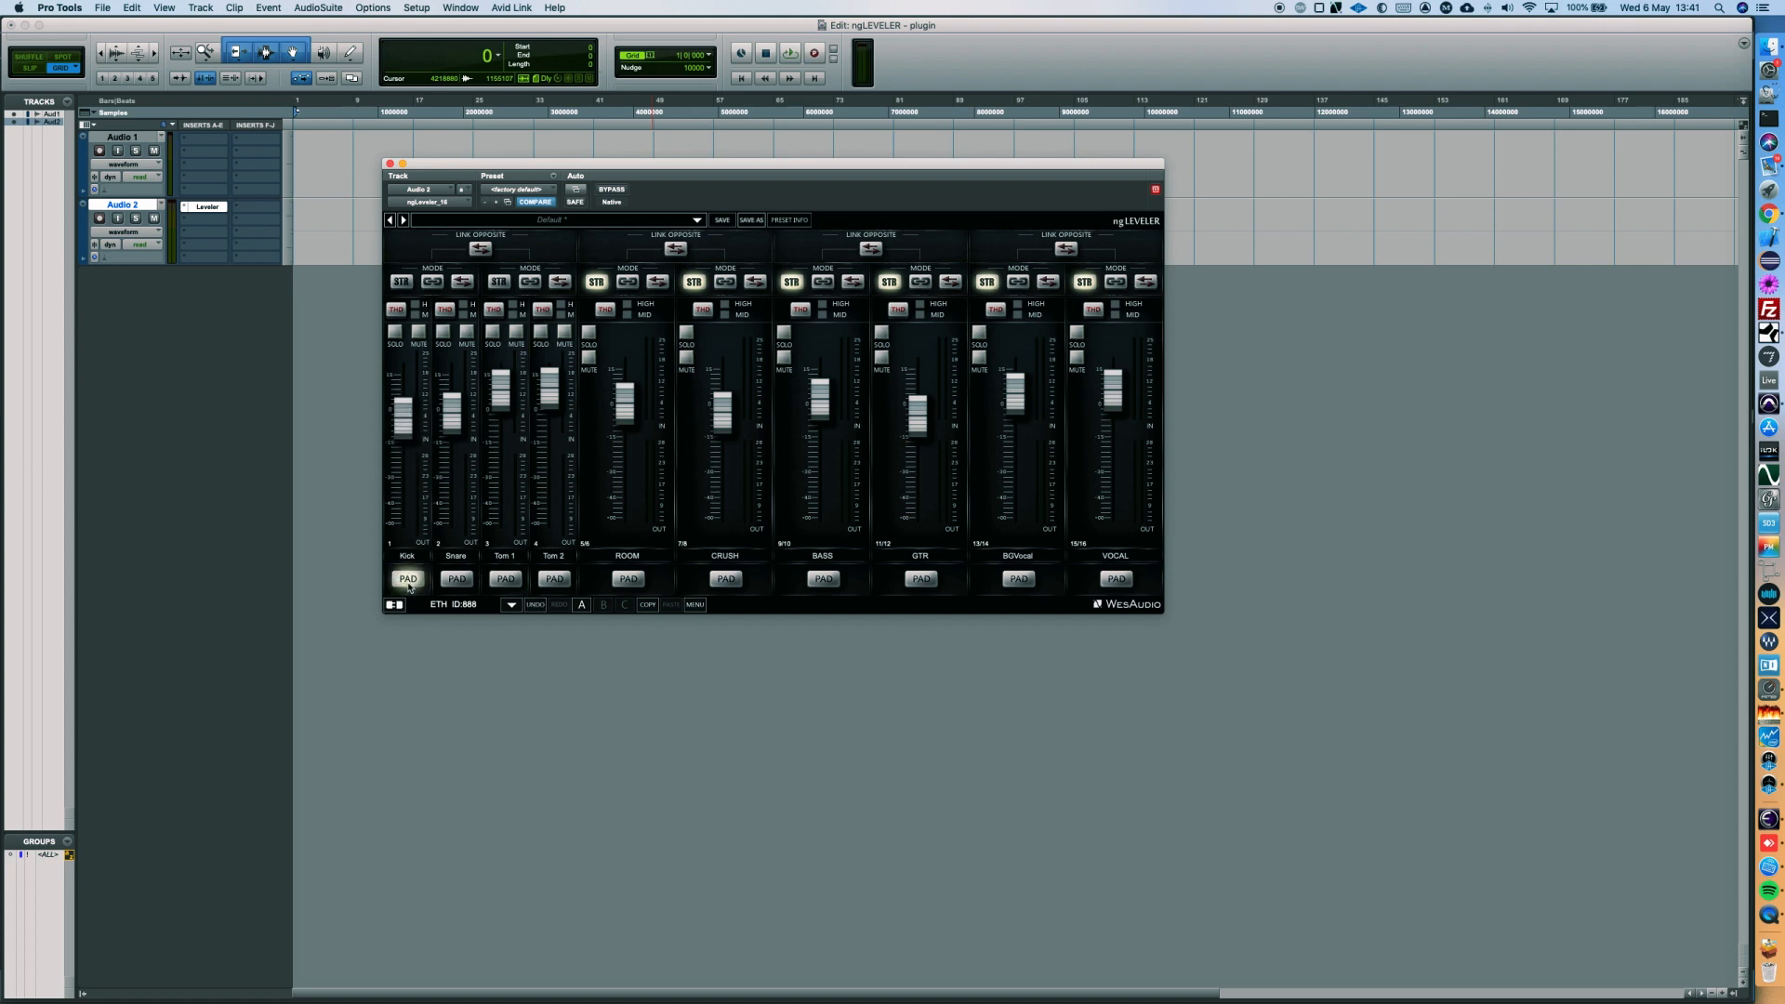
Solo the Kick channel strip in ngLEVELER, then release the solo
left_click(394, 332)
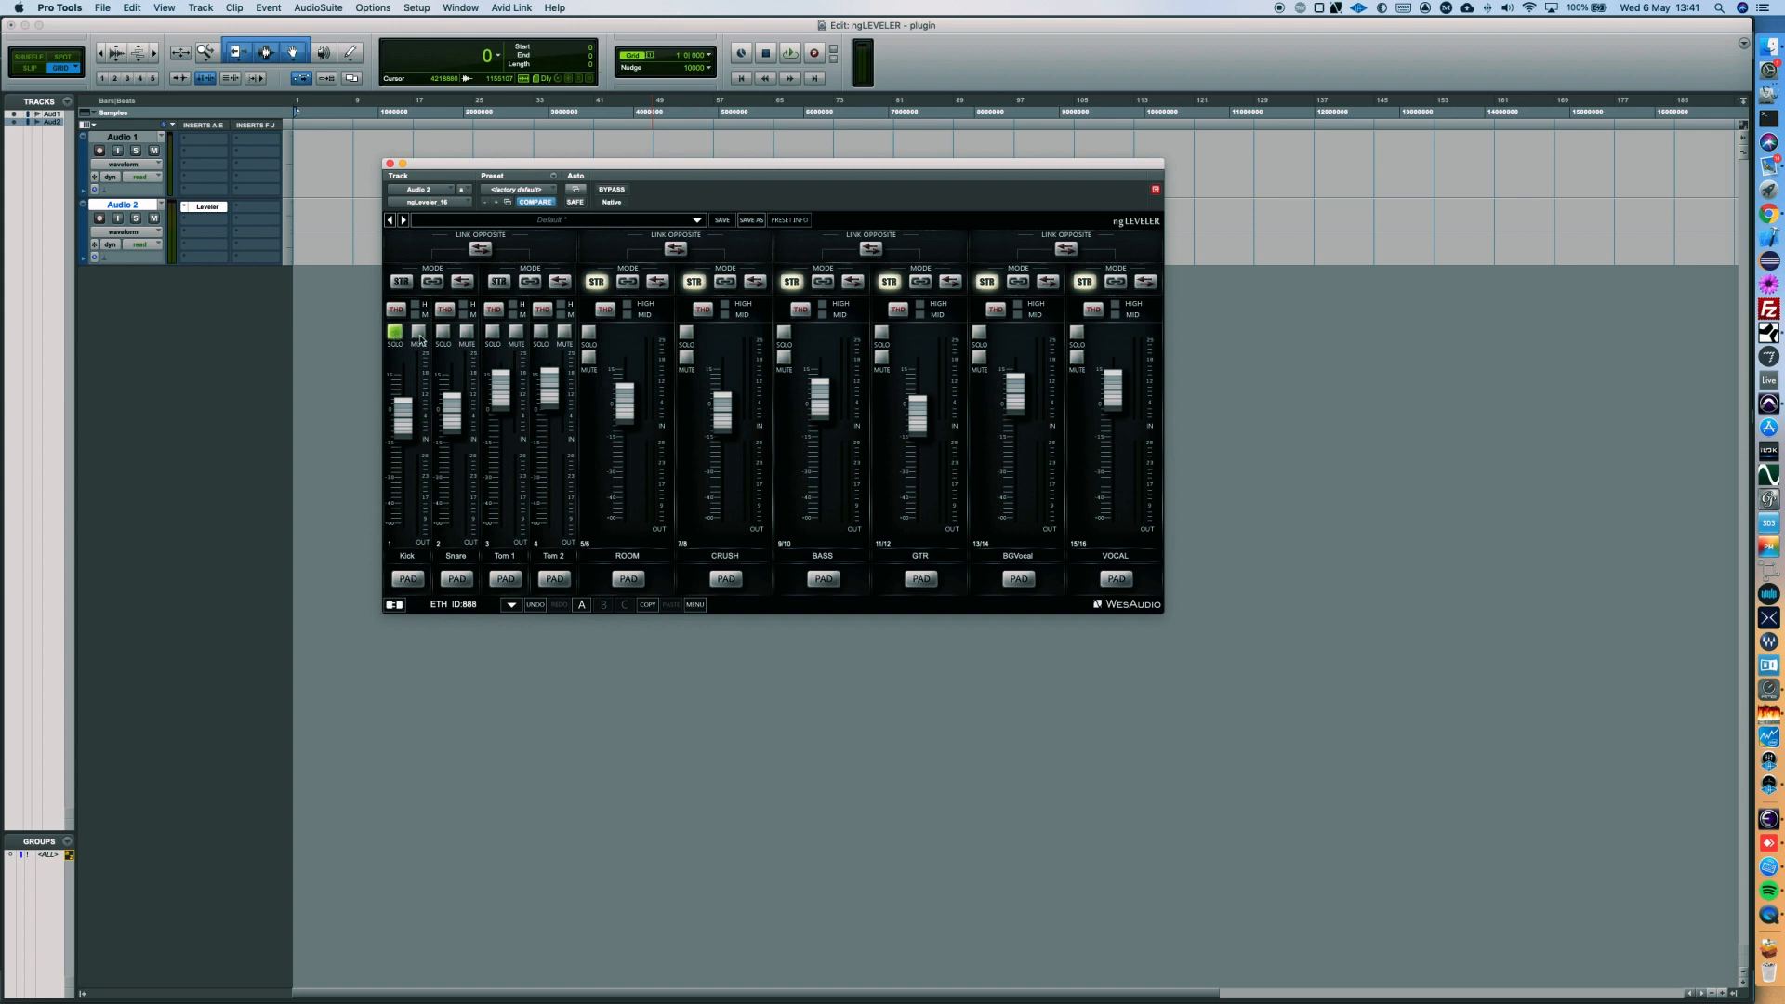
left_click(394, 331)
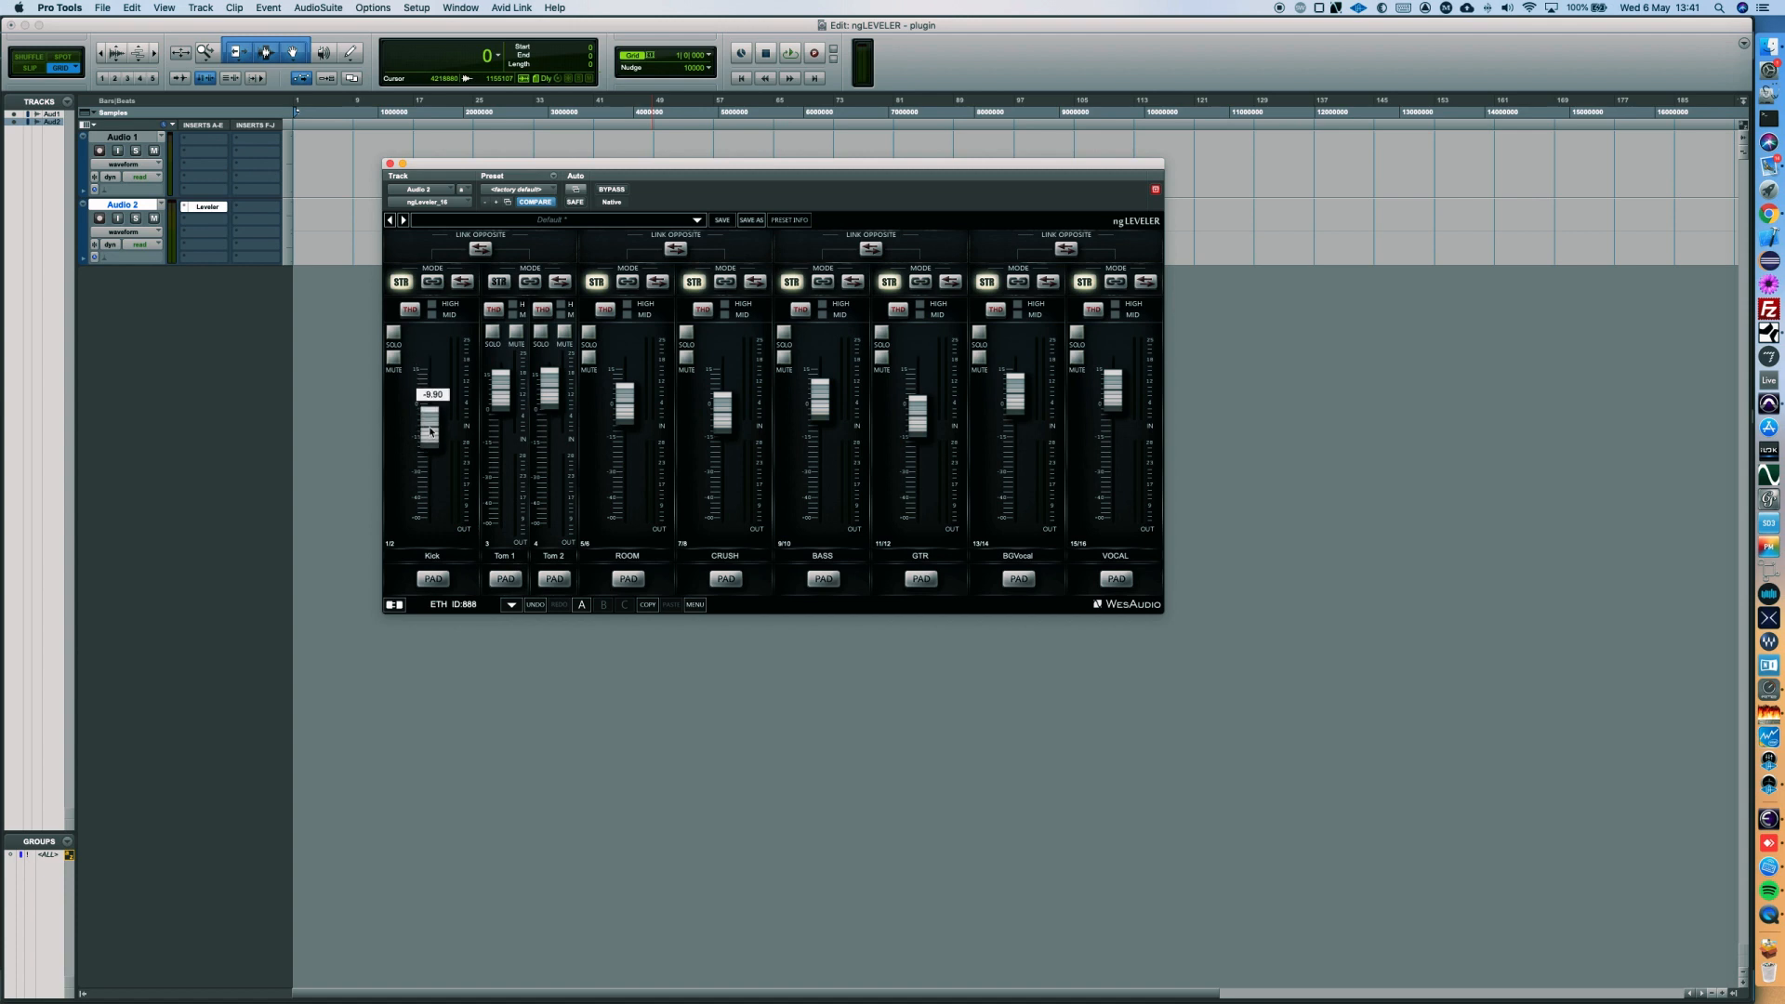
Switch off the Kick channel's STR mode so Kick and Snare return to separate mono channels
left_click(401, 280)
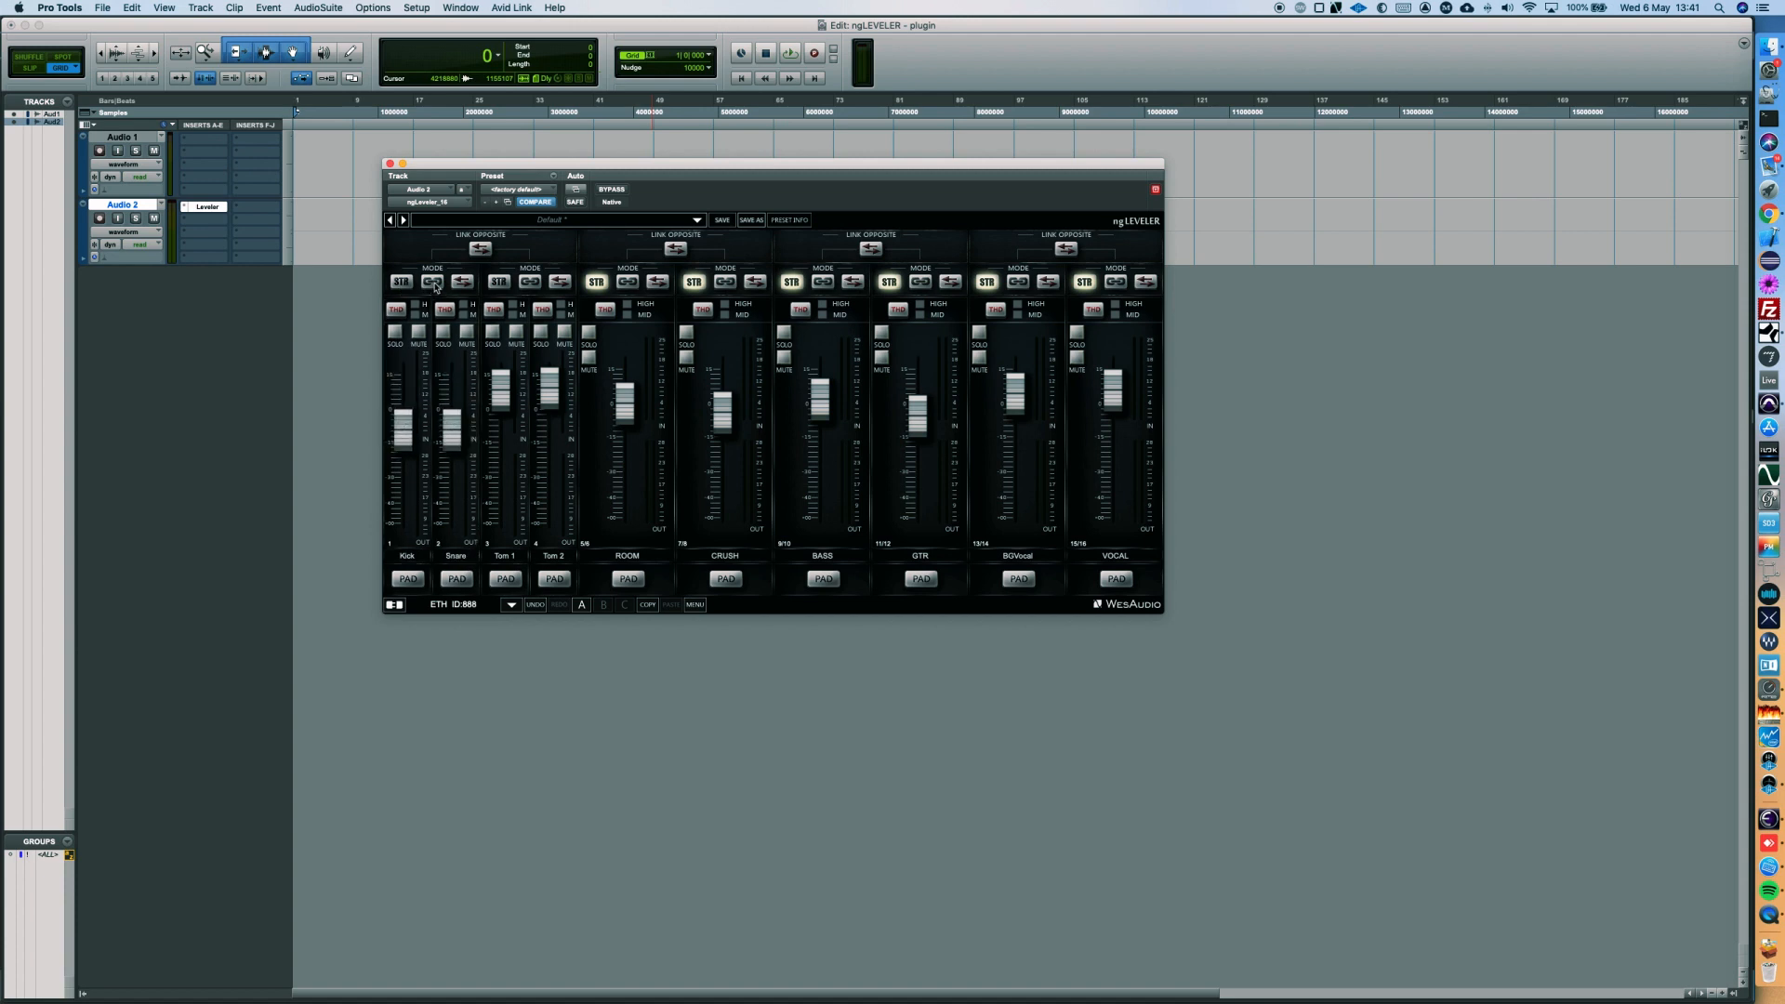